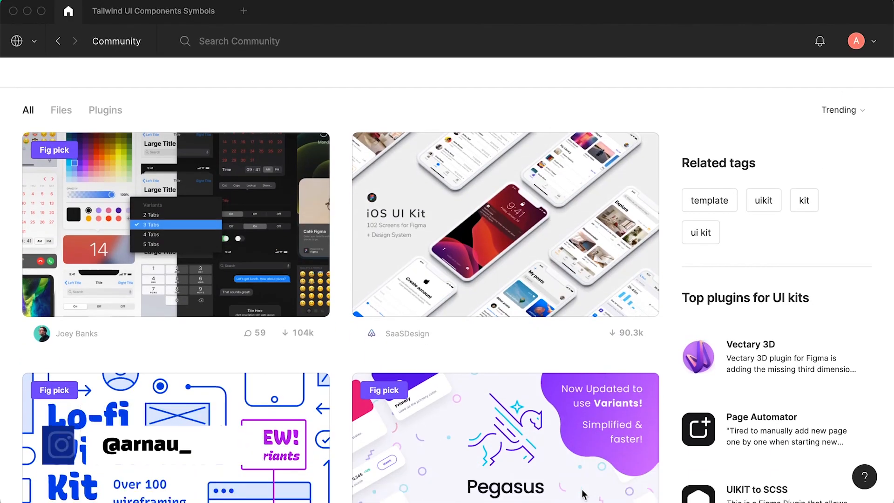
# Step: Scroll the Community listing to reach and open the Tailwind UI Components Symbols file
pyautogui.scroll(-3)
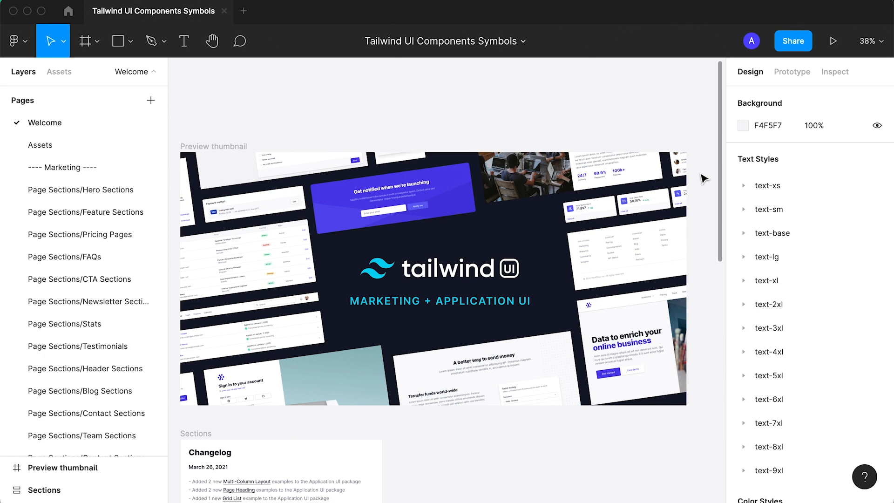
# Step: Open the Assets page and browse the text-xs to text-9xl type scale and colour swatches
pyautogui.click(40, 145)
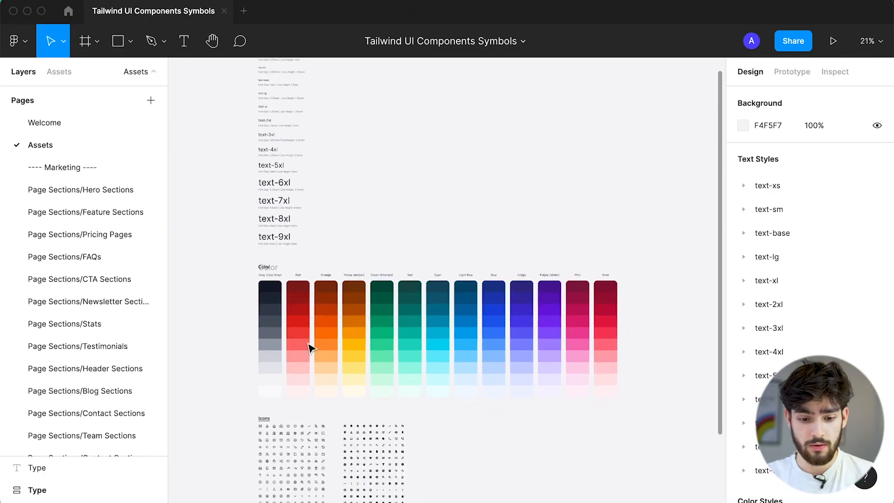
pyautogui.scroll(-3)
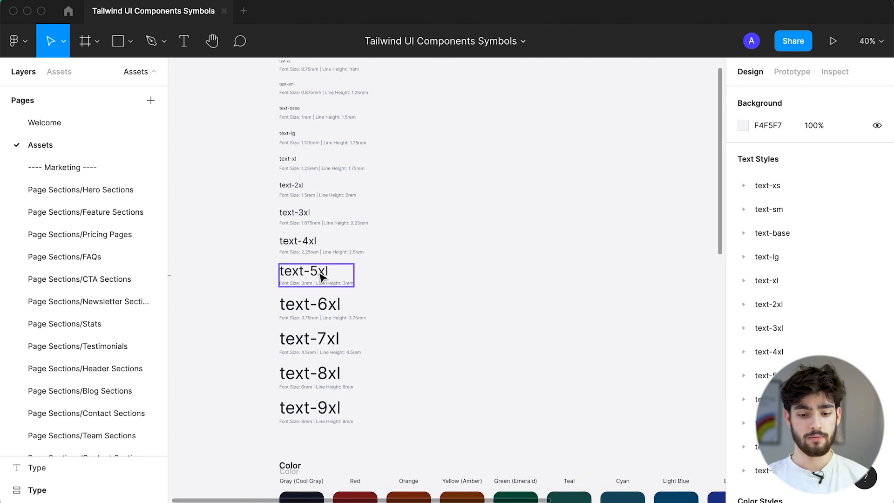
pyautogui.click(302, 189)
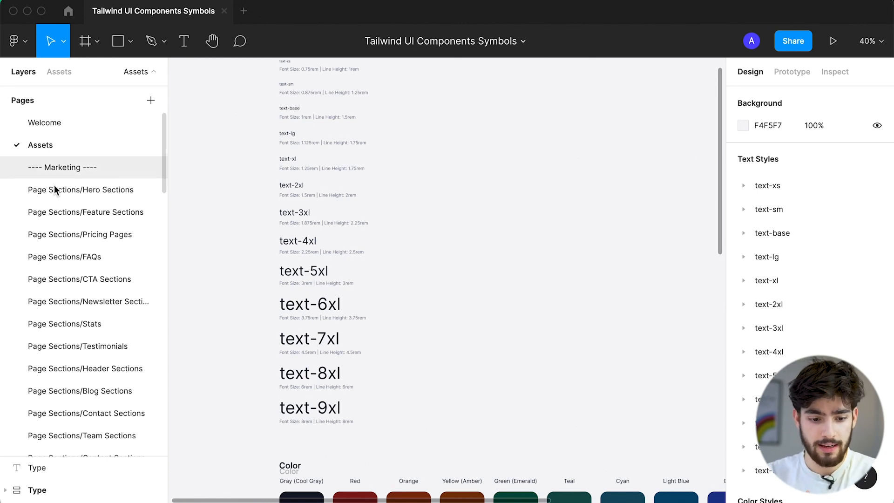
# Step: Open Hero Sections and scroll through its mobile and desktop hero designs
pyautogui.click(80, 189)
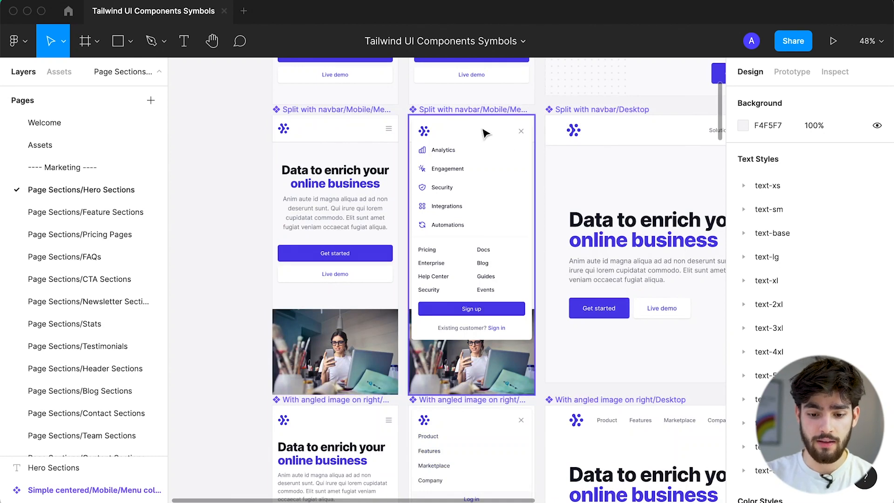
pyautogui.moveTo(524, 224)
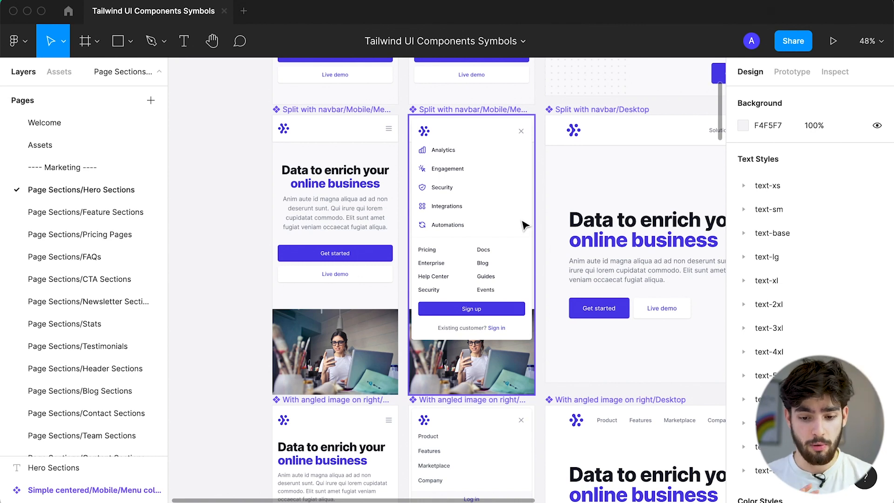
pyautogui.scroll(-3)
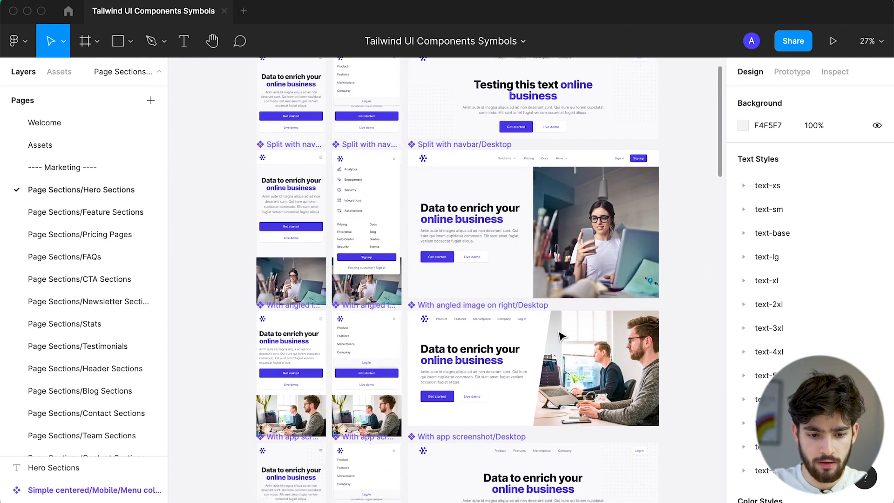
pyautogui.scroll(-3)
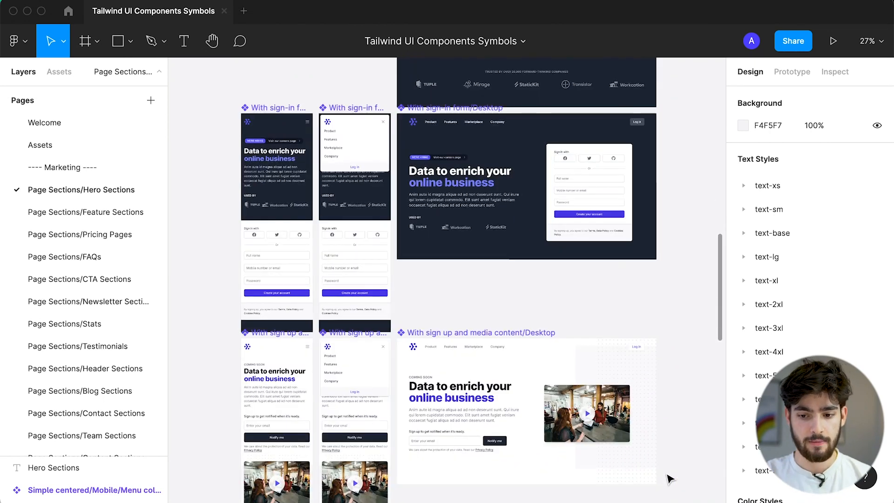
pyautogui.scroll(-3)
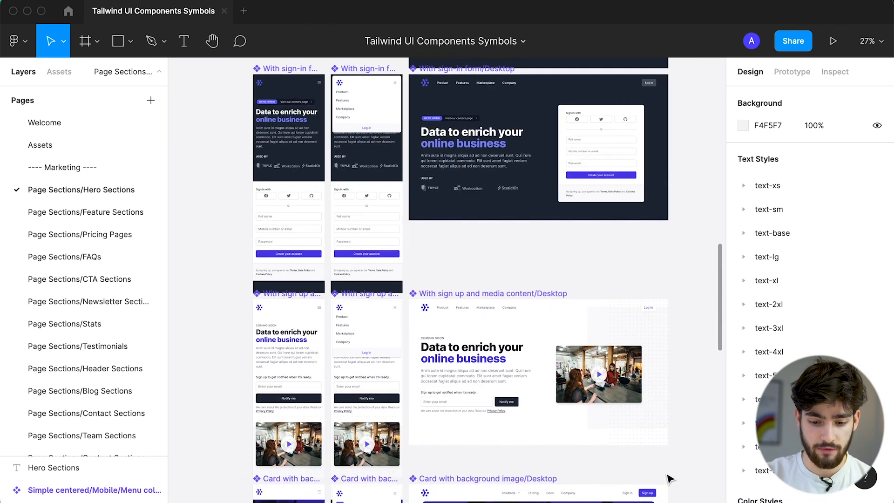
pyautogui.scroll(-3)
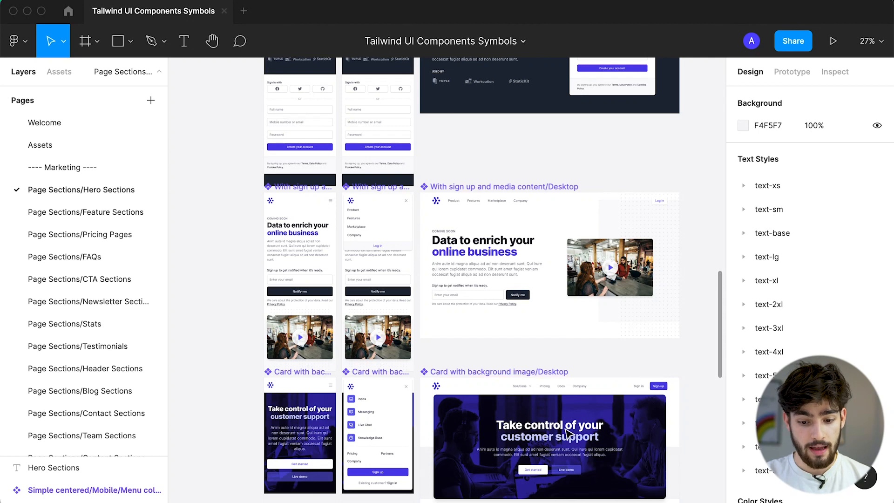
# Step: Select the 'Card with background image' desktop hero and keep scrolling down the canvas
pyautogui.click(549, 445)
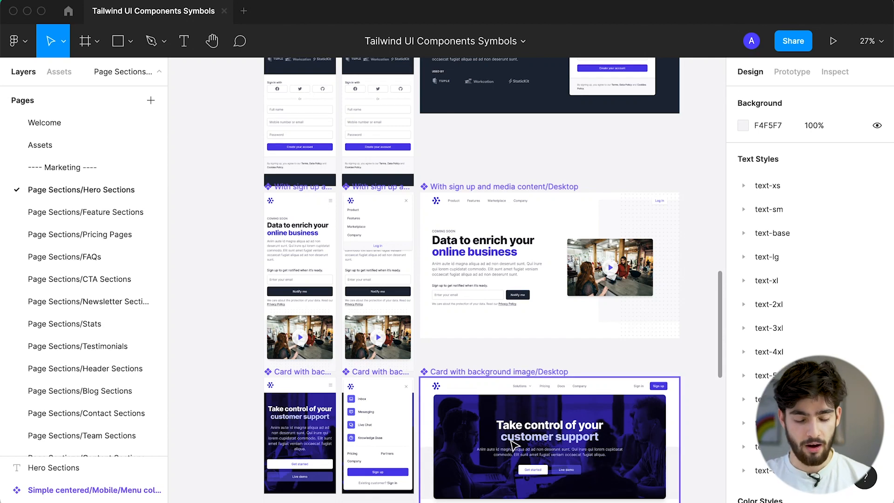
pyautogui.scroll(-3)
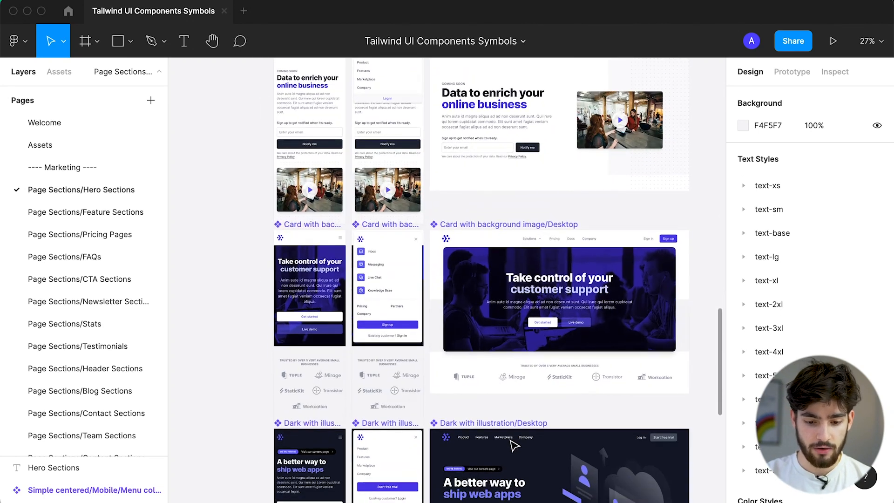
pyautogui.scroll(-3)
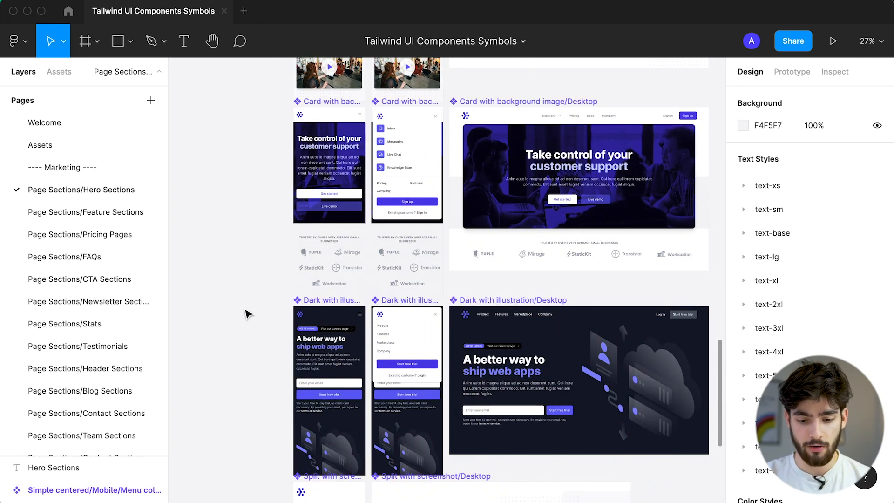
pyautogui.scroll(-3)
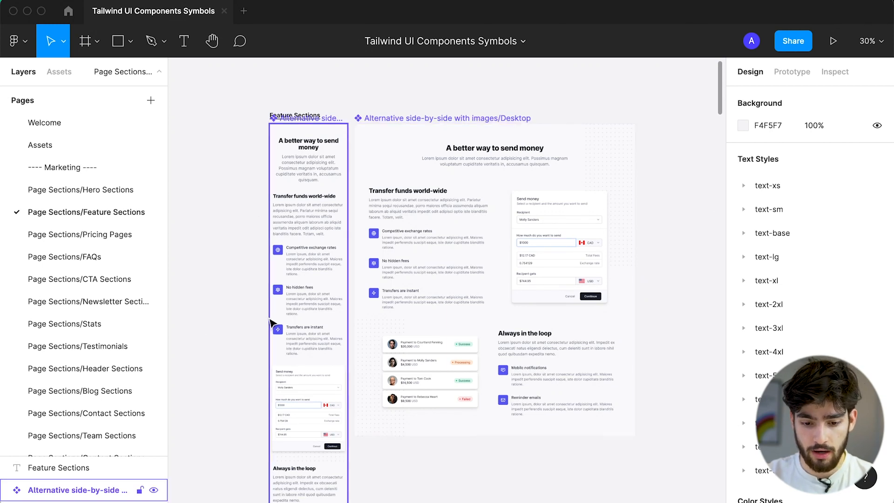
# Step: Scroll down the Feature Sections page to the Grid with offset icons mobile and desktop frames
pyautogui.scroll(-3)
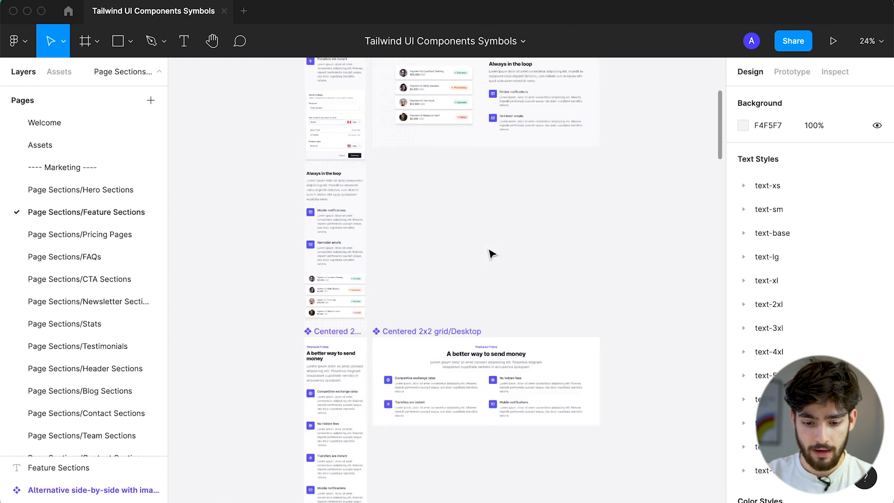
pyautogui.scroll(-3)
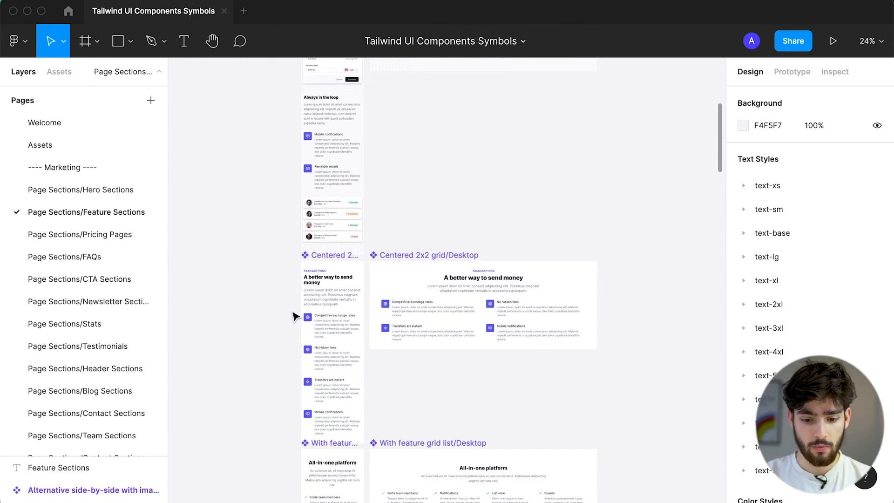
pyautogui.scroll(-3)
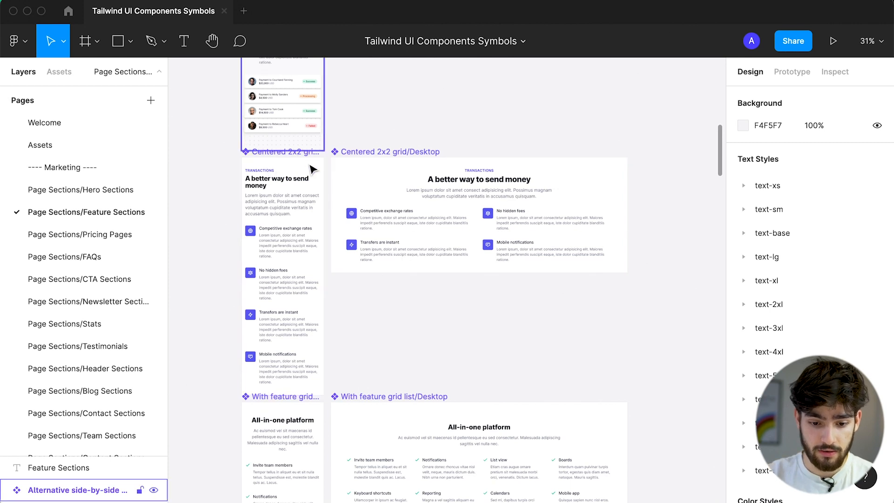
pyautogui.scroll(-3)
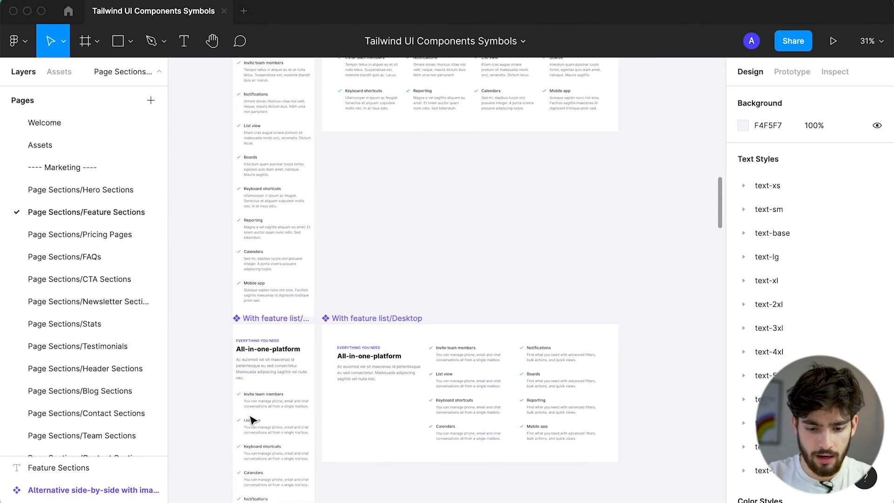
pyautogui.scroll(-3)
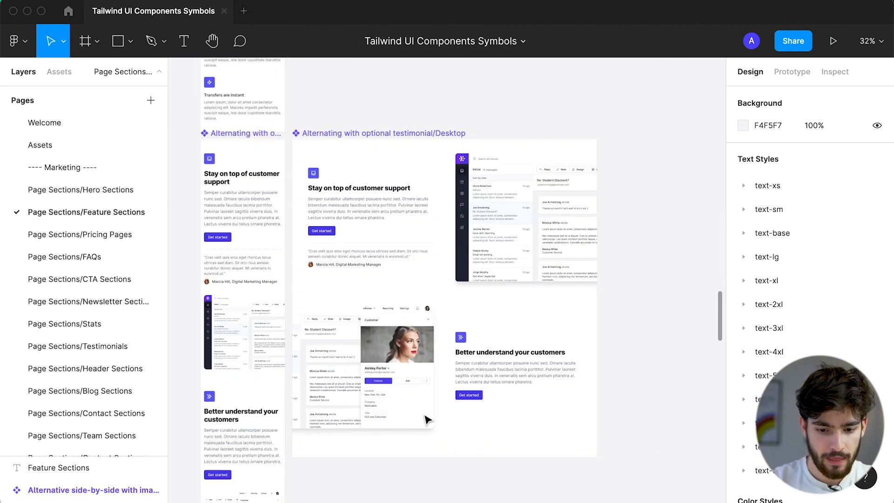
pyautogui.scroll(-3)
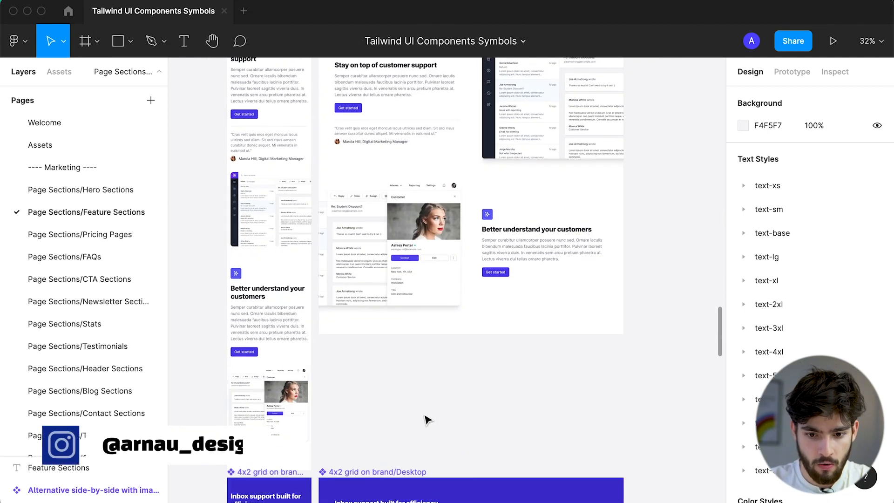
pyautogui.scroll(-3)
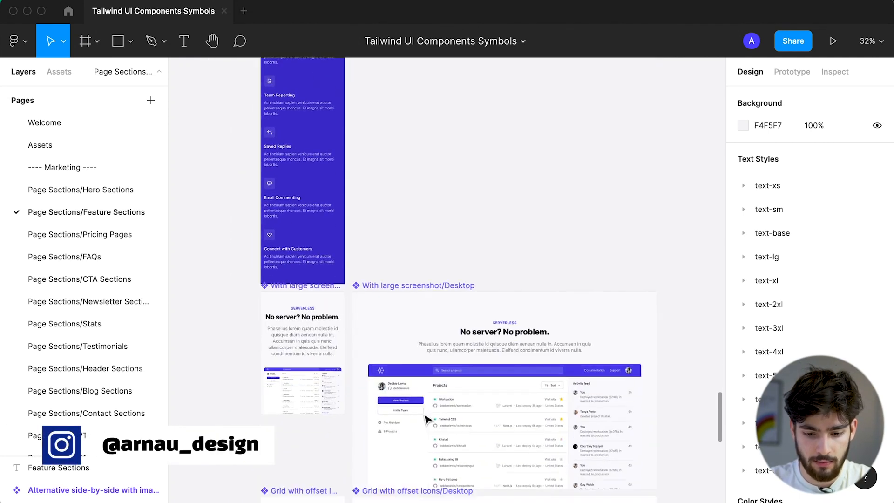
pyautogui.scroll(-3)
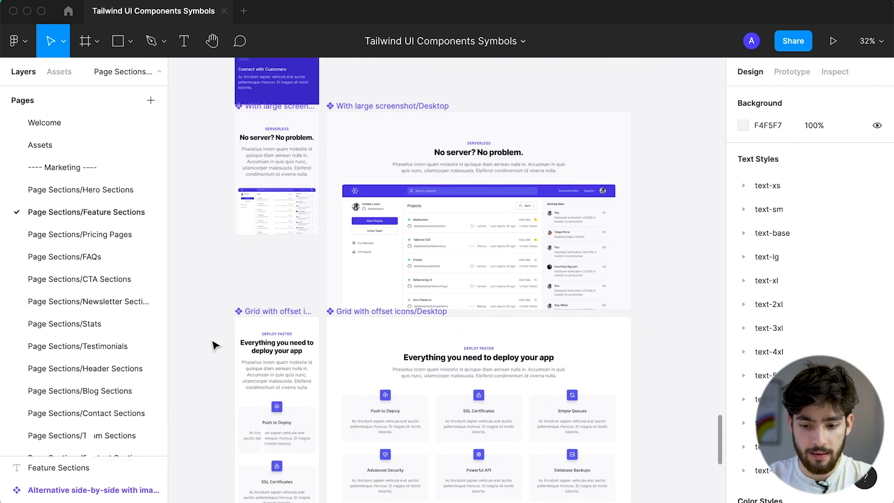
pyautogui.scroll(-3)
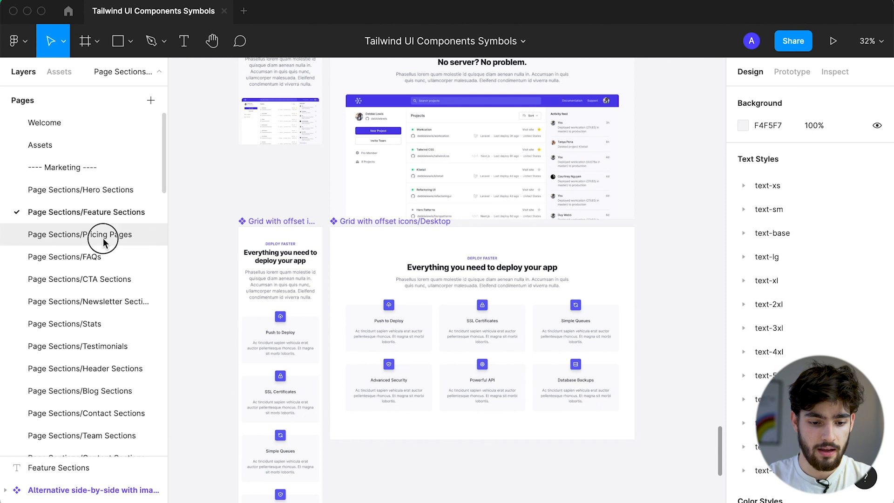
# Step: Open Pricing Pages and scroll to the Split with brand panel desktop layout
pyautogui.click(80, 234)
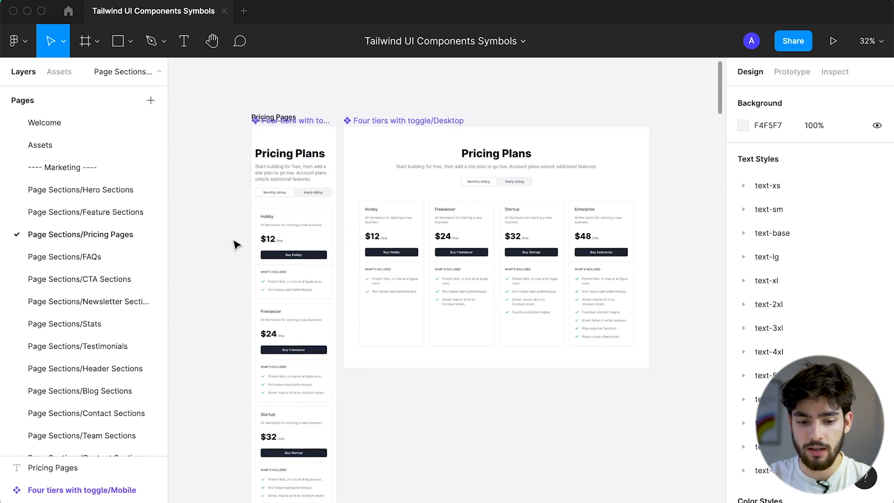
pyautogui.moveTo(206, 261)
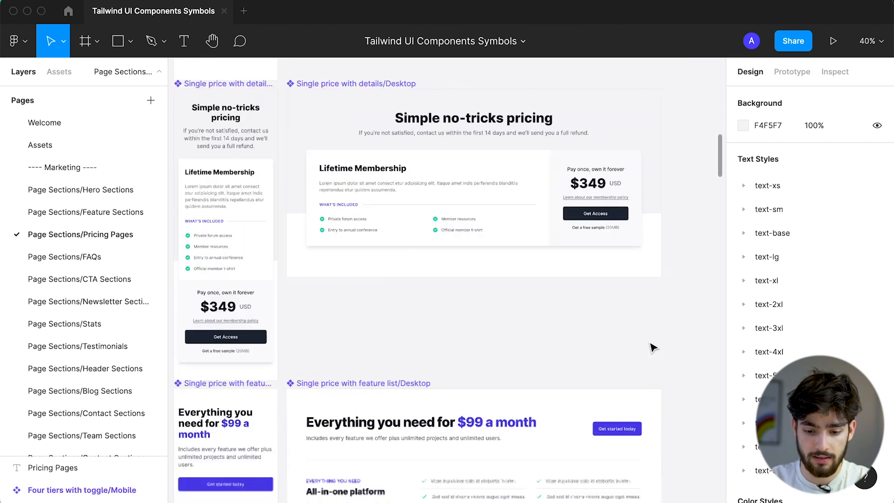
pyautogui.scroll(-3)
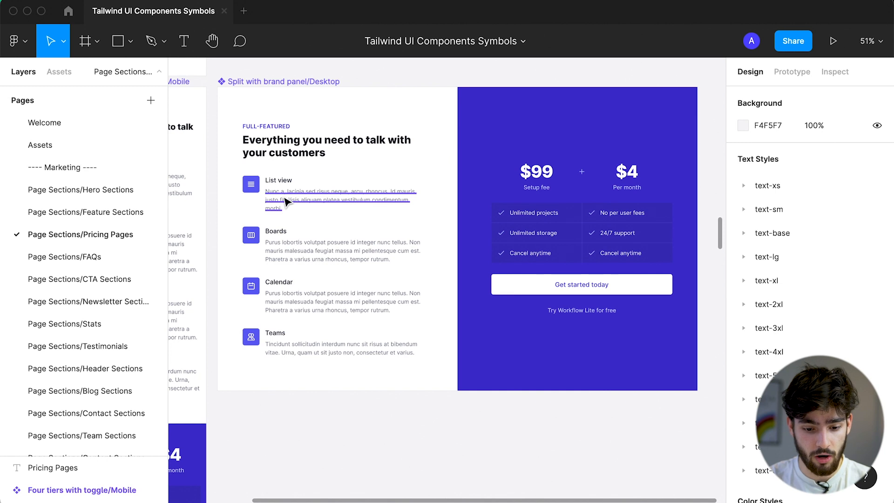
# Step: Overwrite the List view and Boards descriptions with placeholder text ('camera cam', 'asd')
pyautogui.click(342, 199)
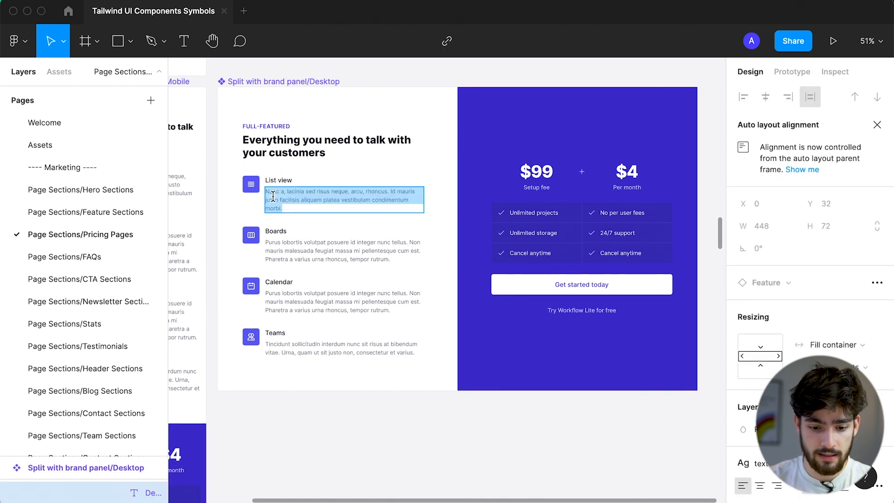
pyautogui.write('Camera')
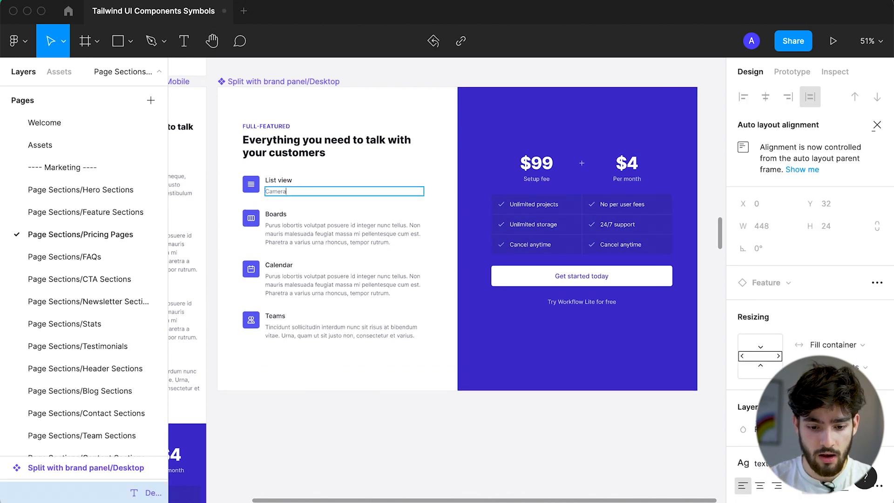
pyautogui.write('camera camear')
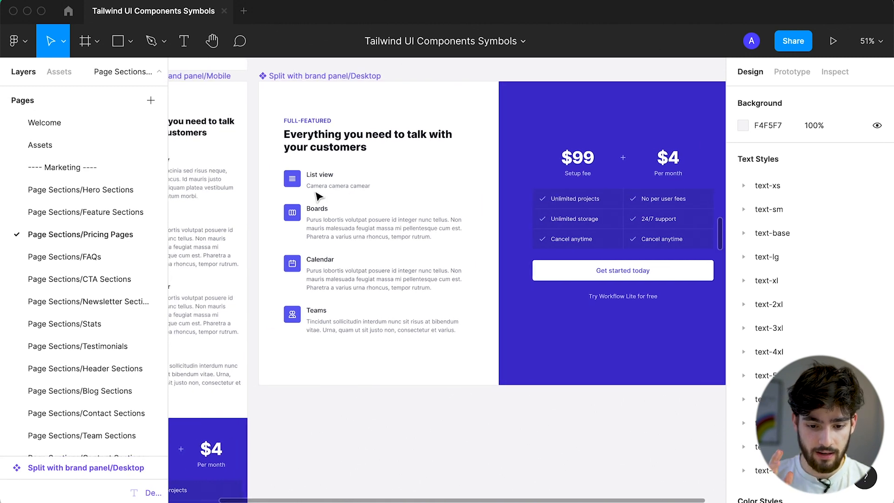
pyautogui.click(337, 185)
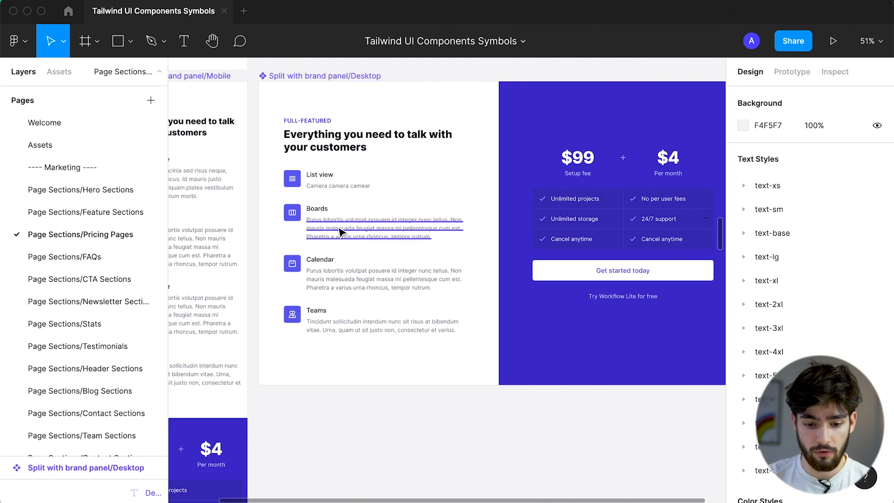
pyautogui.write('asdasdnjkasndajsndkjasdn')
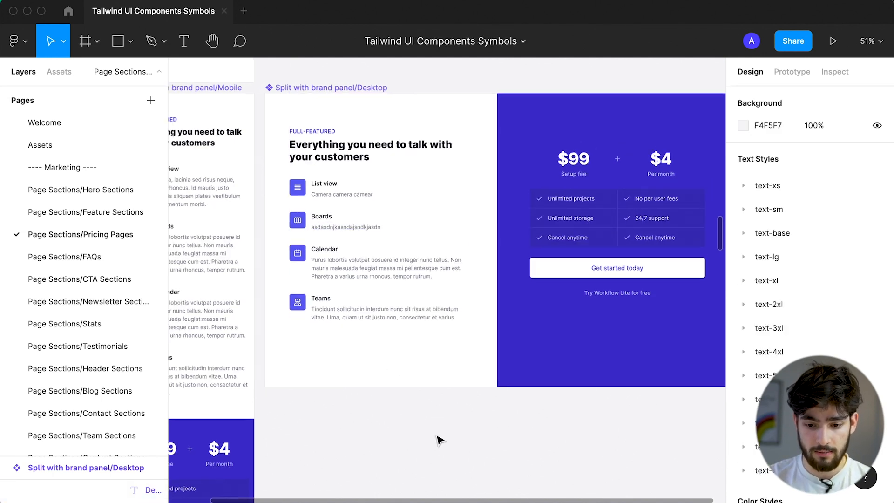
# Step: Scroll past the three-tier plans to the Basic, Essential and Premium comparison-table frames
pyautogui.scroll(-3)
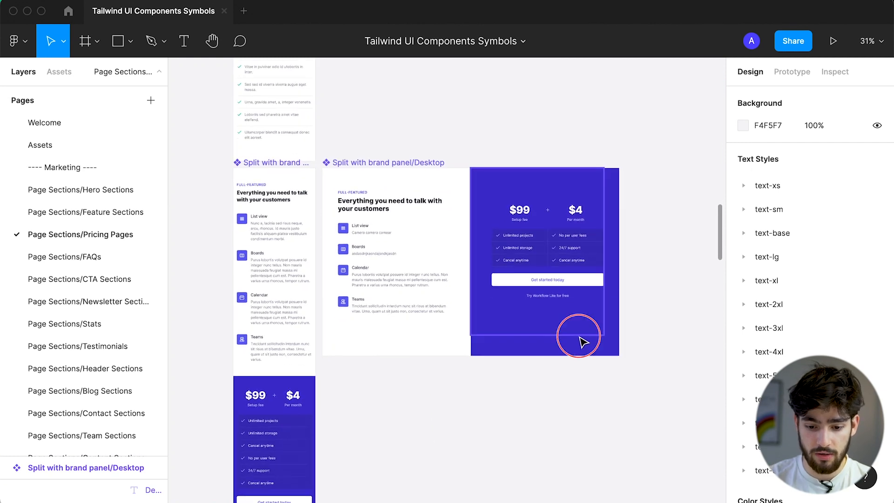
pyautogui.scroll(-3)
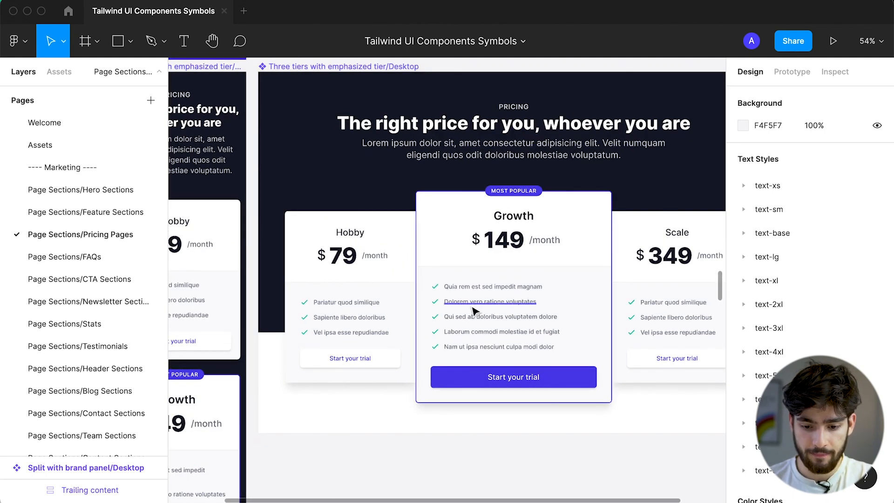
pyautogui.scroll(-3)
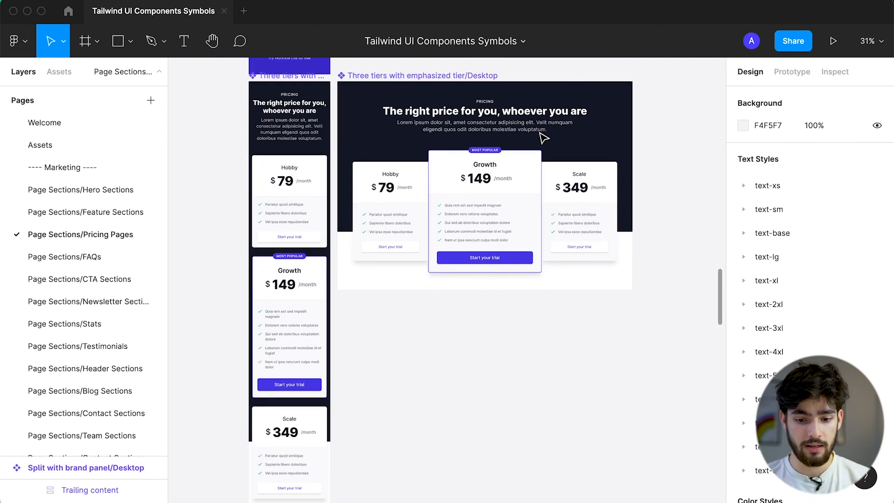
pyautogui.scroll(-3)
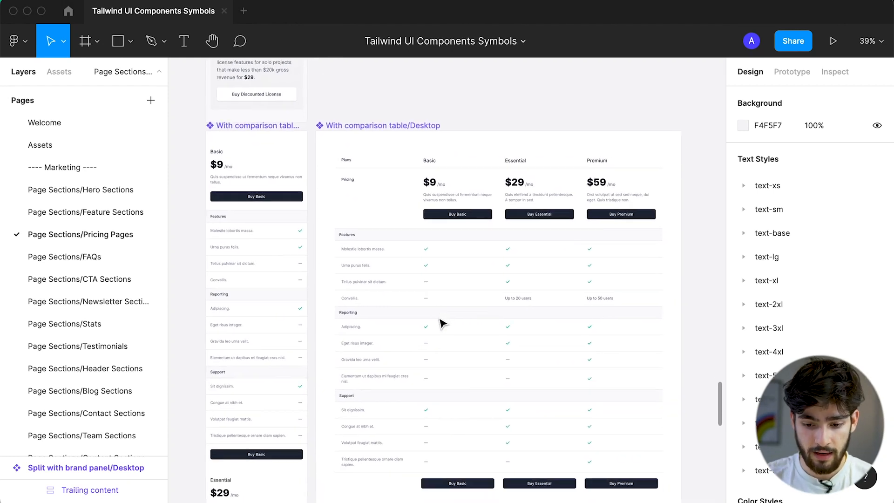
pyautogui.scroll(-3)
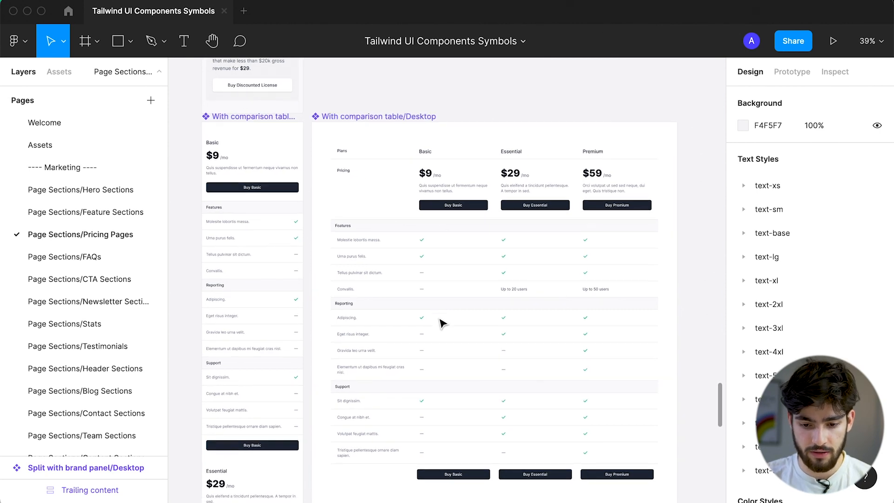
pyautogui.scroll(-3)
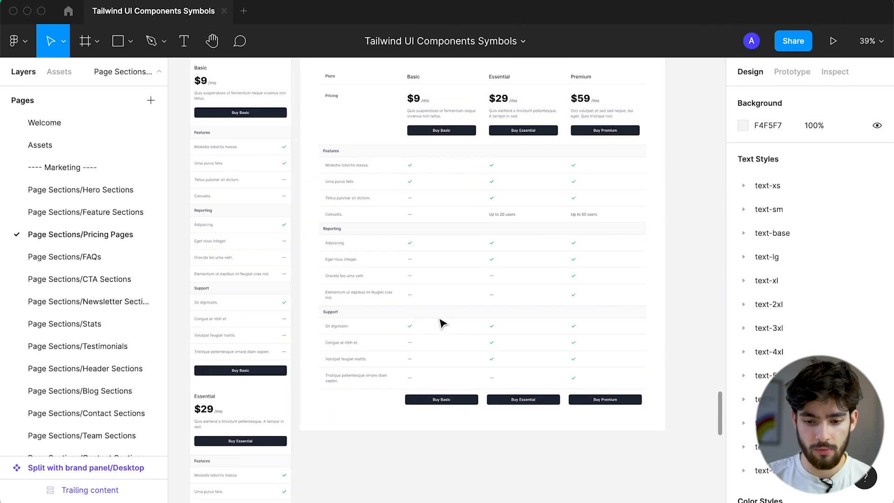
pyautogui.moveTo(66, 257)
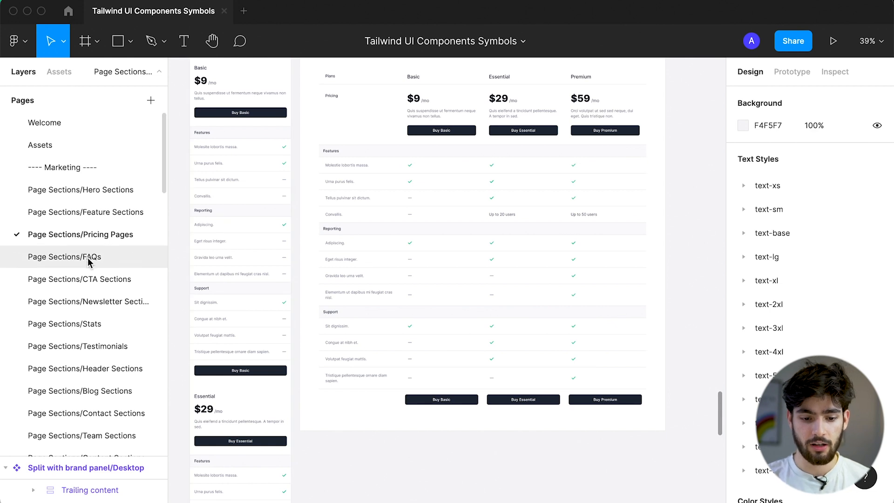
# Step: Open the FAQs page and scroll down through its FAQ layout frames
pyautogui.click(64, 256)
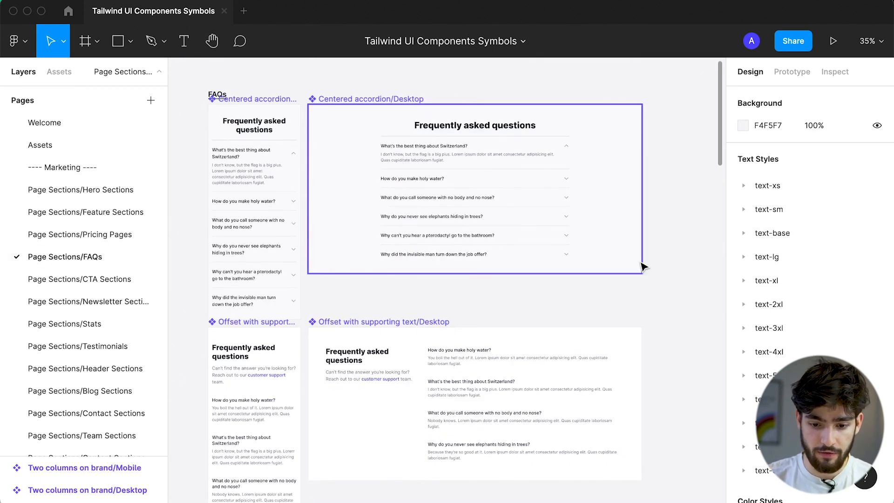
pyautogui.scroll(-3)
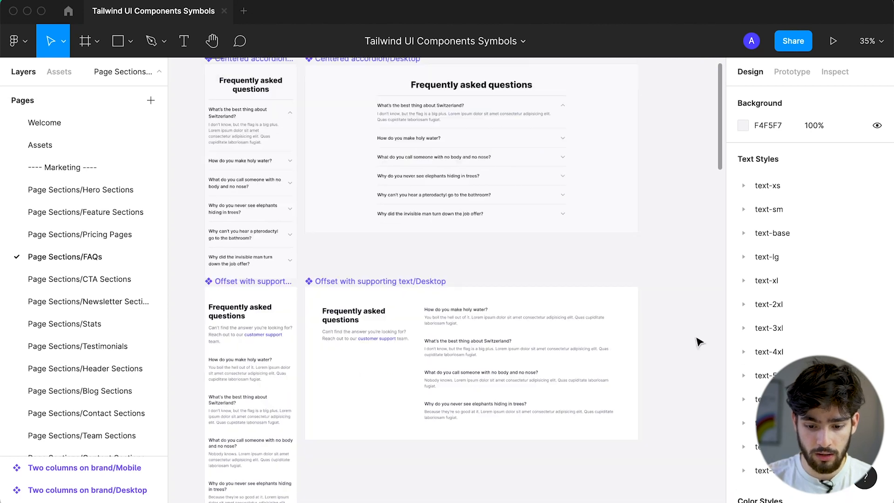
pyautogui.scroll(-3)
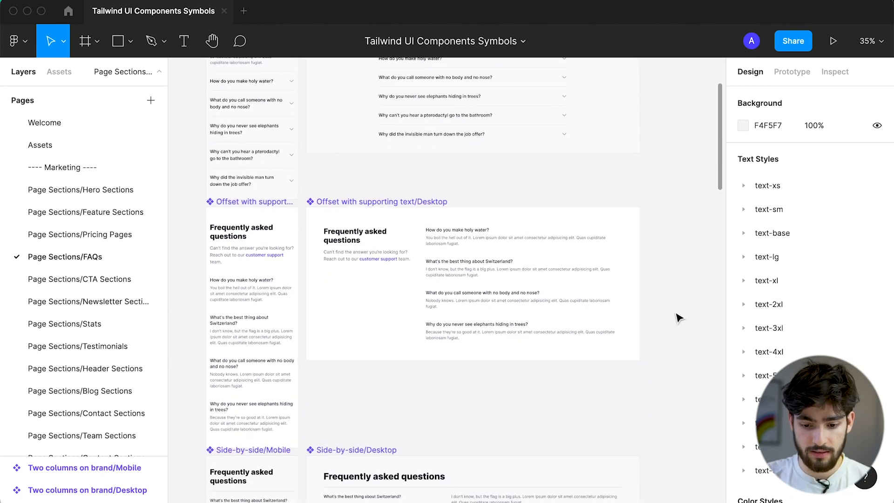
pyautogui.scroll(-3)
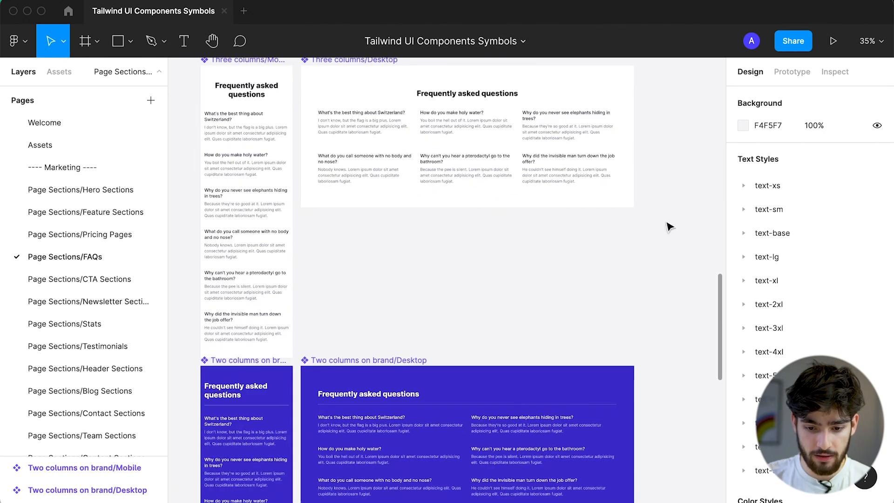
pyautogui.scroll(-3)
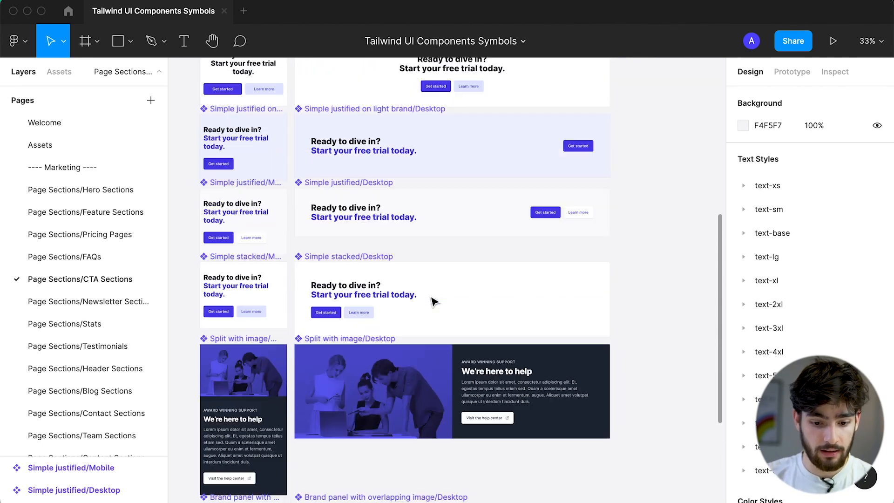
# Step: Scroll past the CTA designs, then open Testimonials and move on to Footers
pyautogui.scroll(-3)
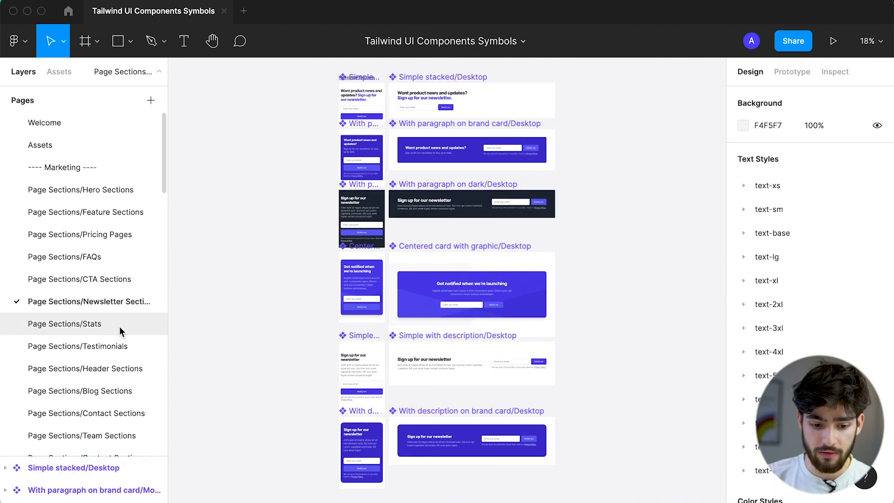
pyautogui.click(76, 346)
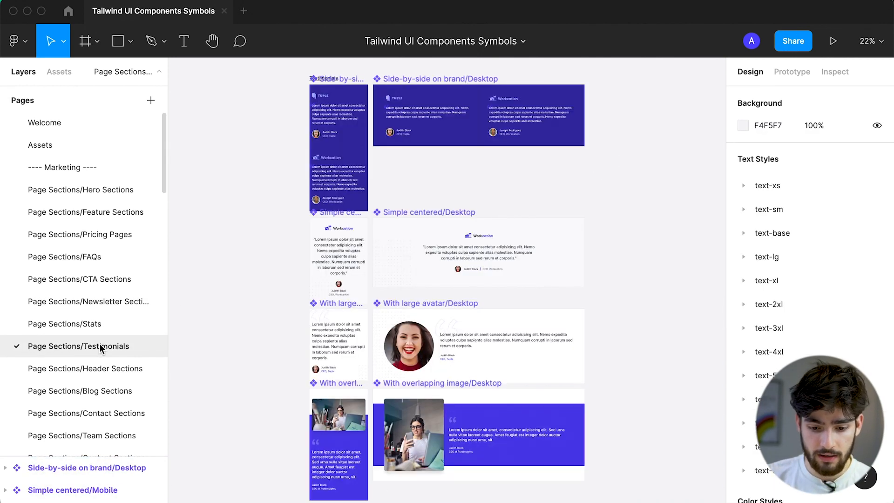
pyautogui.click(84, 369)
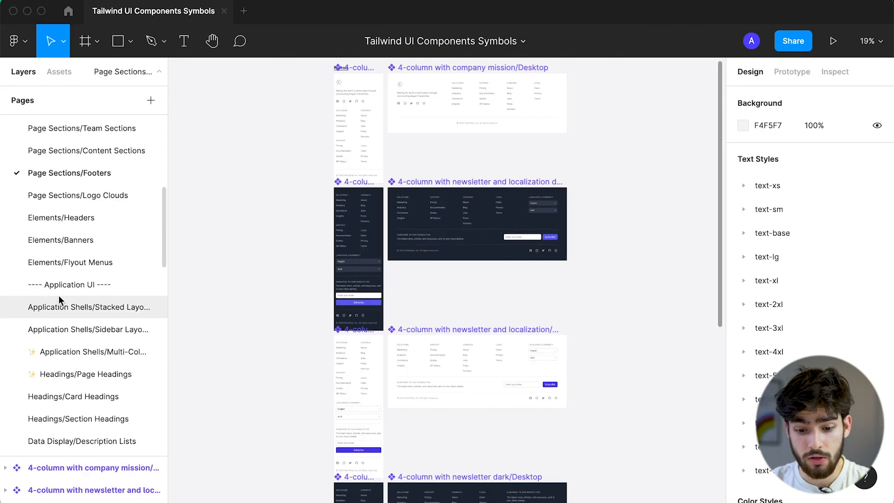
# Step: Scroll the Pages list down to the Application UI group's Overlays/Modals page
pyautogui.scroll(-3)
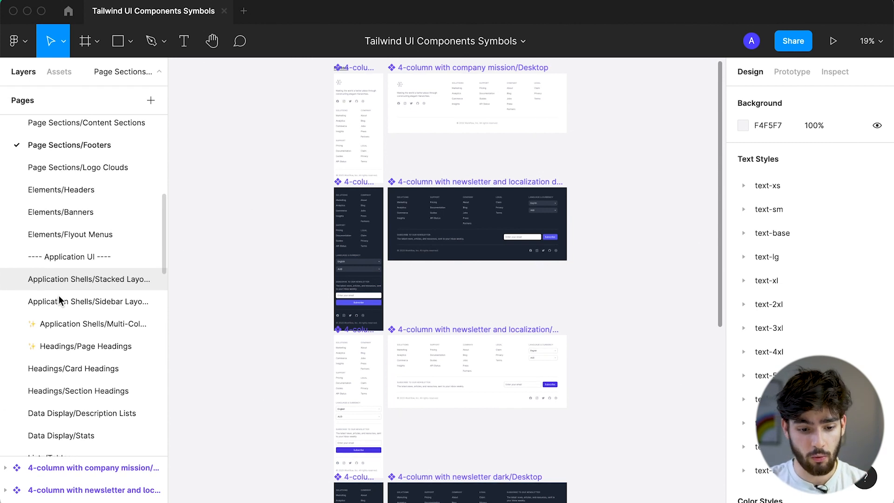
pyautogui.scroll(-3)
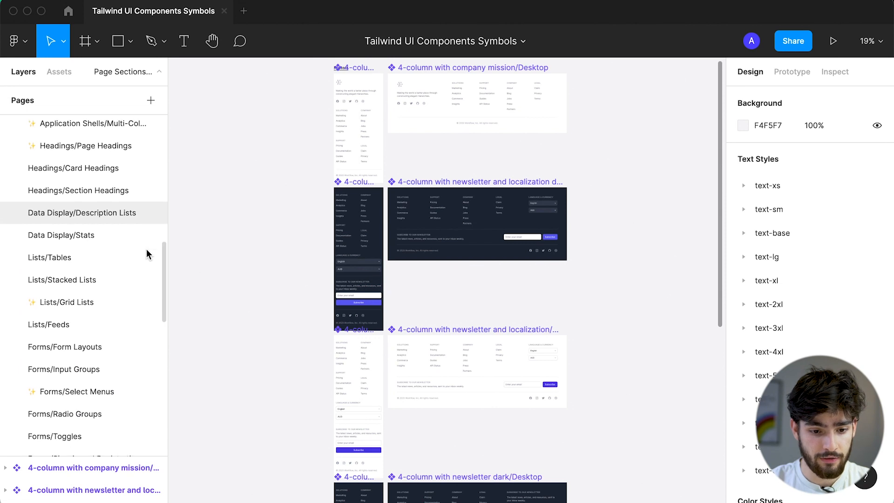
pyautogui.scroll(-3)
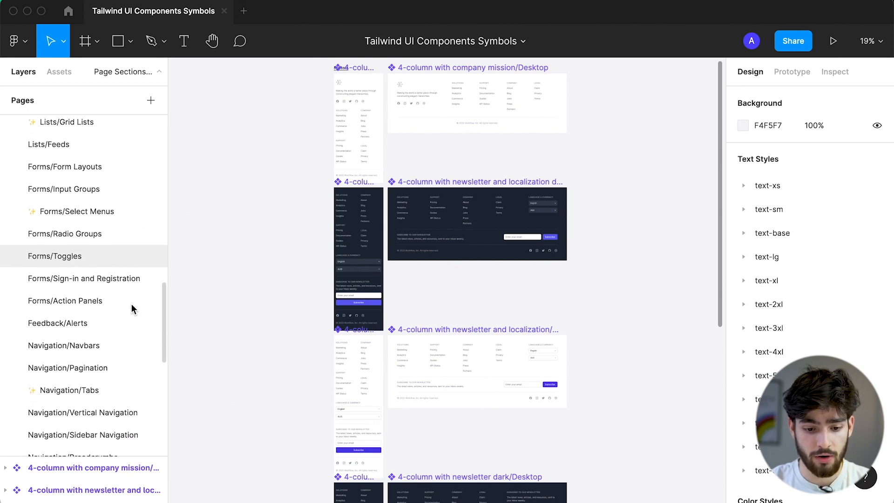
pyautogui.scroll(-3)
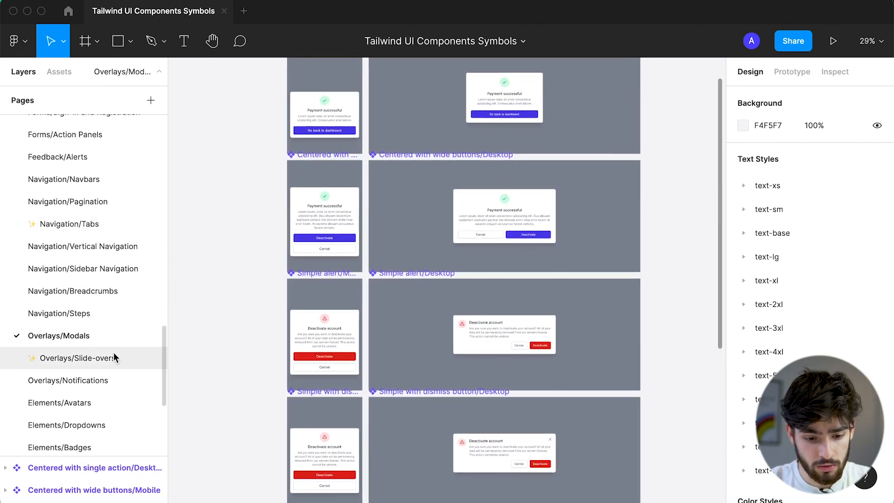
# Step: Browse the Slide-overs, Dropdowns, Button Groups and Containers pages, returning to Button Groups
pyautogui.click(69, 380)
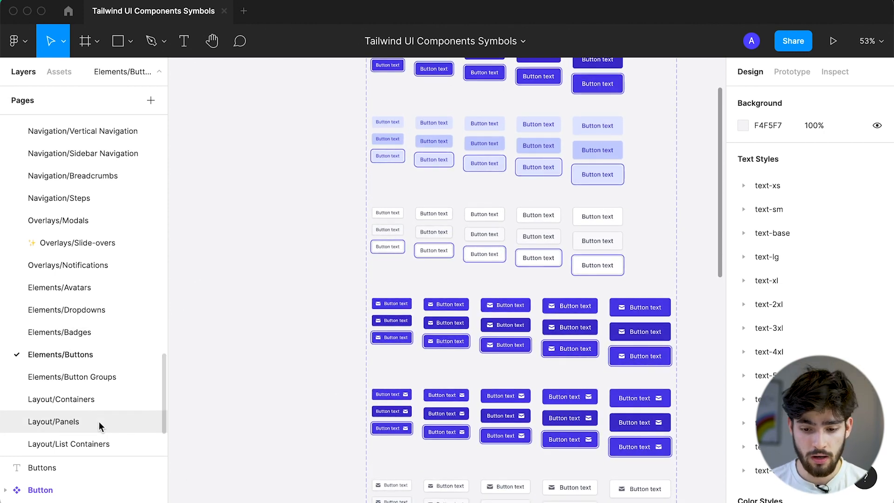
pyautogui.click(66, 310)
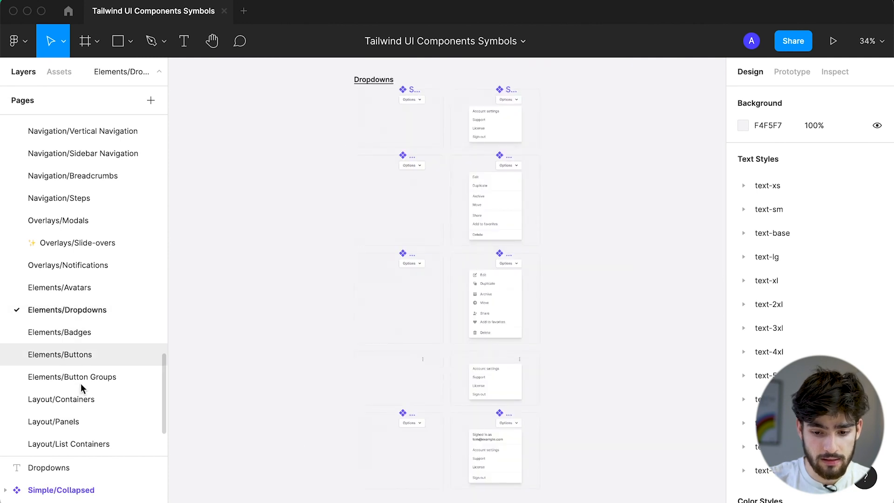
pyautogui.click(72, 376)
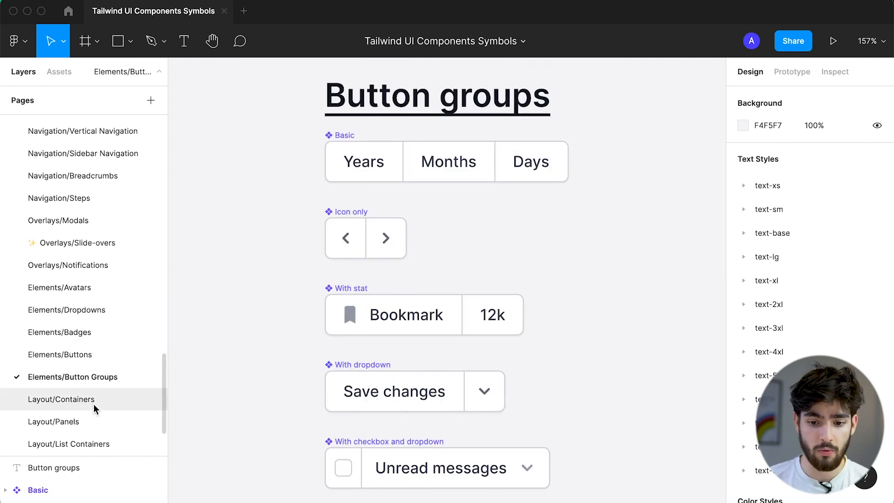
pyautogui.click(61, 398)
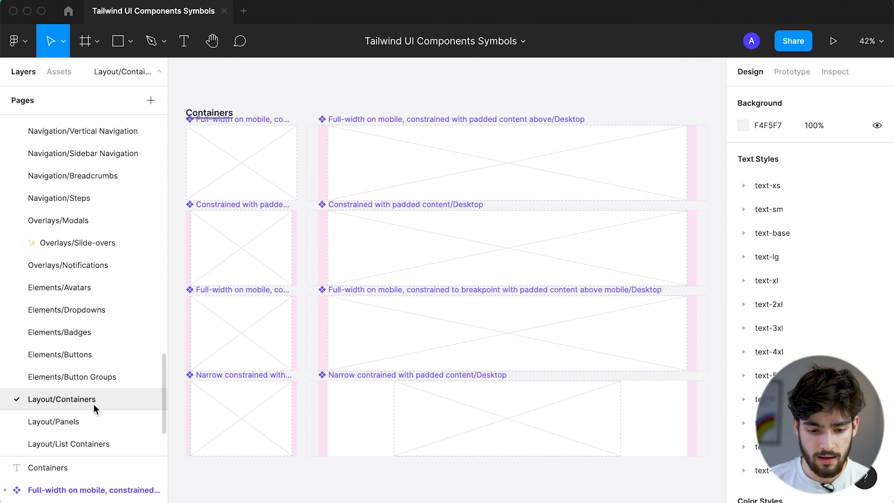
pyautogui.click(73, 377)
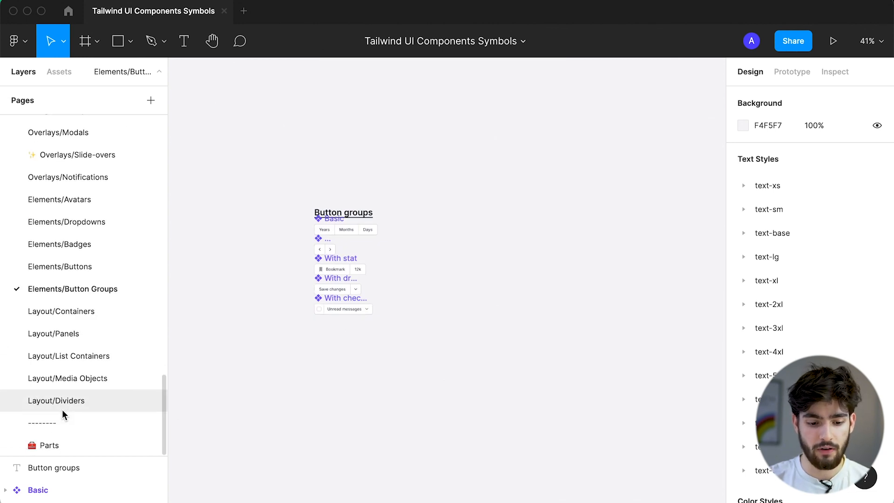
pyautogui.moveTo(83, 449)
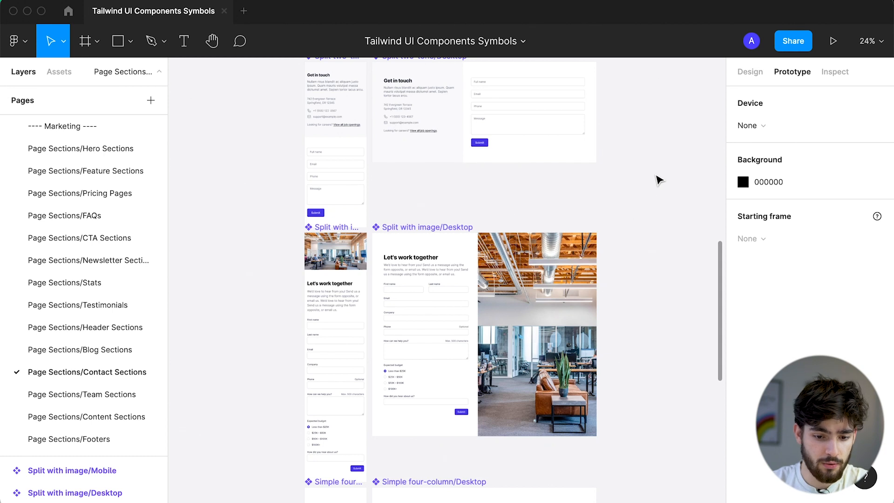
pyautogui.moveTo(616, 254)
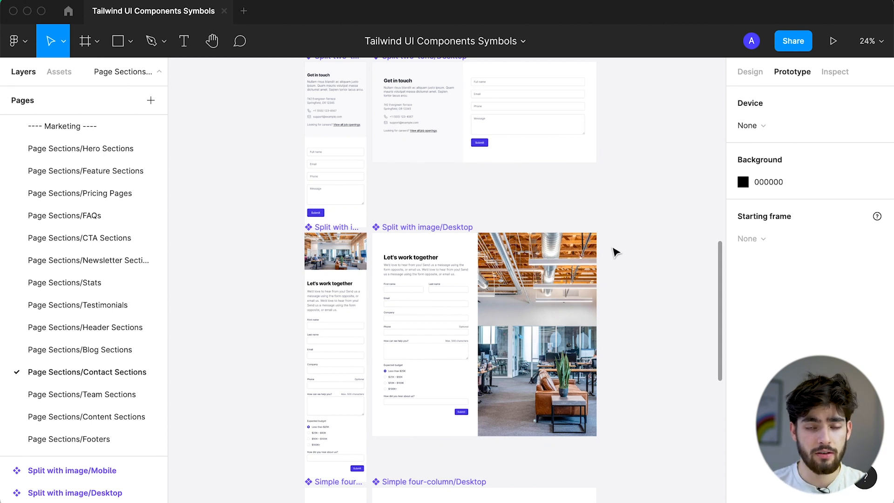